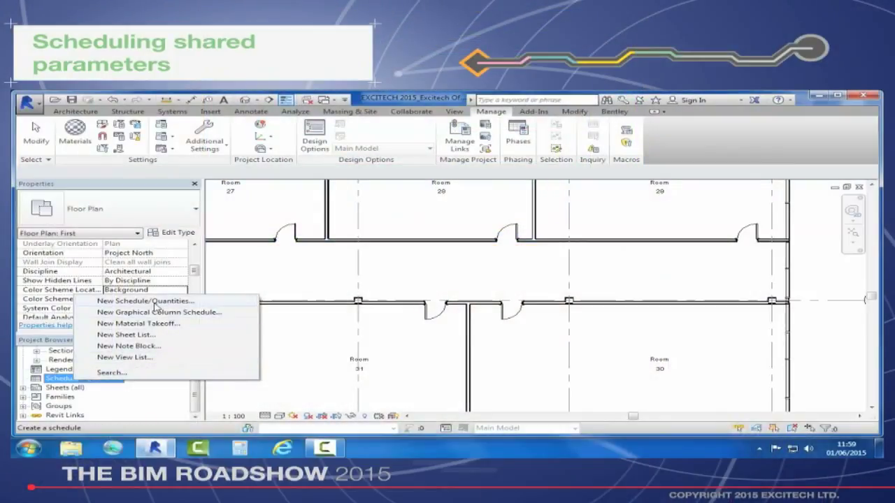
# Start a new schedule from Schedules/Quantities and choose the Doors category.
pyautogui.click(146, 301)
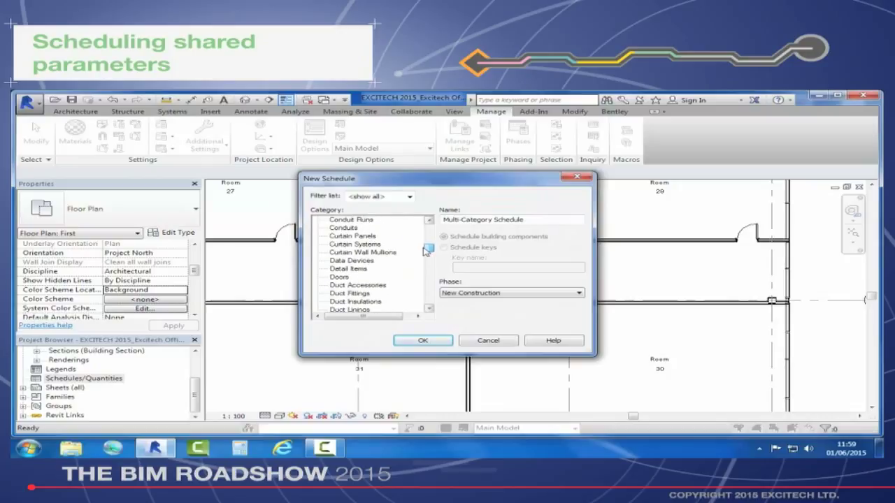
pyautogui.click(338, 277)
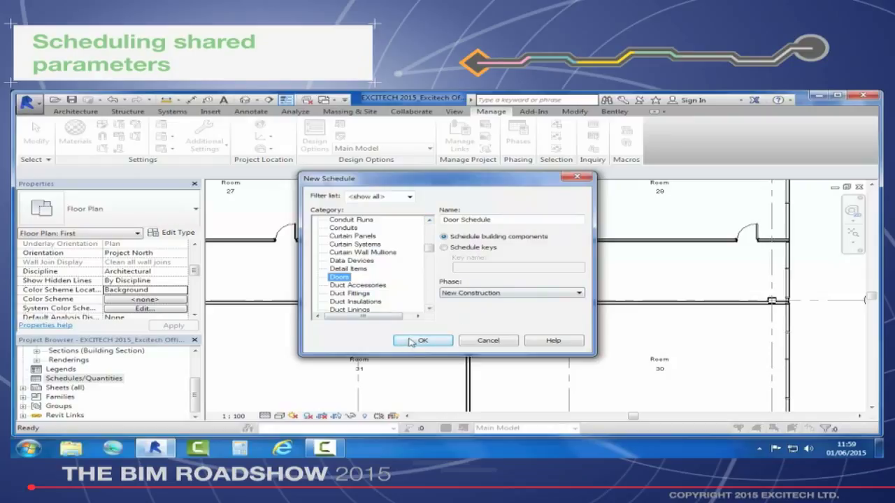
# Confirm the Door Schedule and add the Acoustic Ratings, Door Ref., Finish and Fire Ratings fields.
pyautogui.click(422, 340)
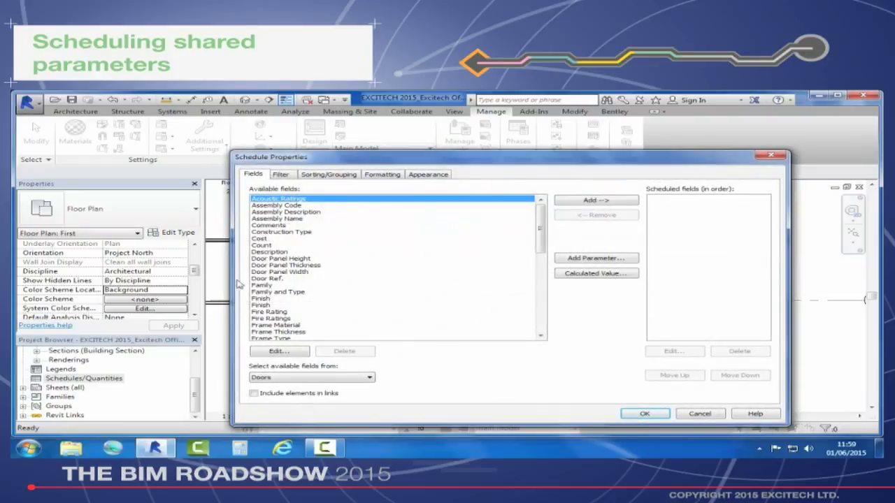
pyautogui.moveTo(290, 250)
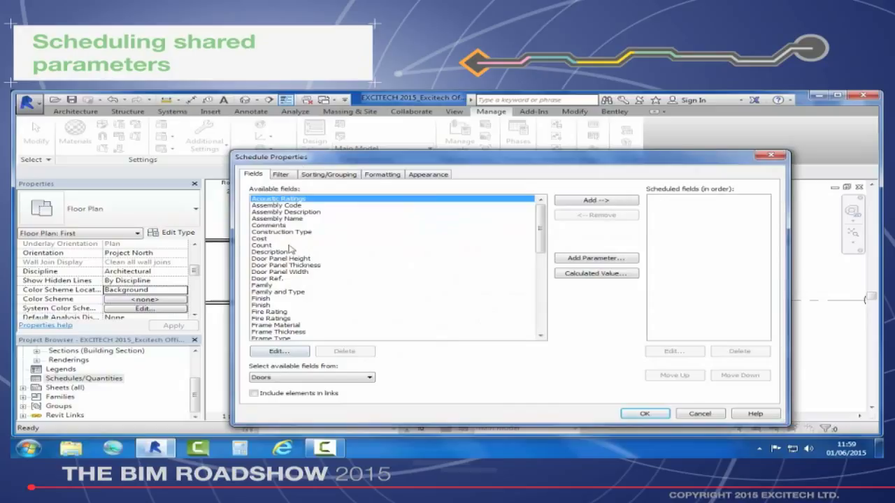
pyautogui.click(596, 200)
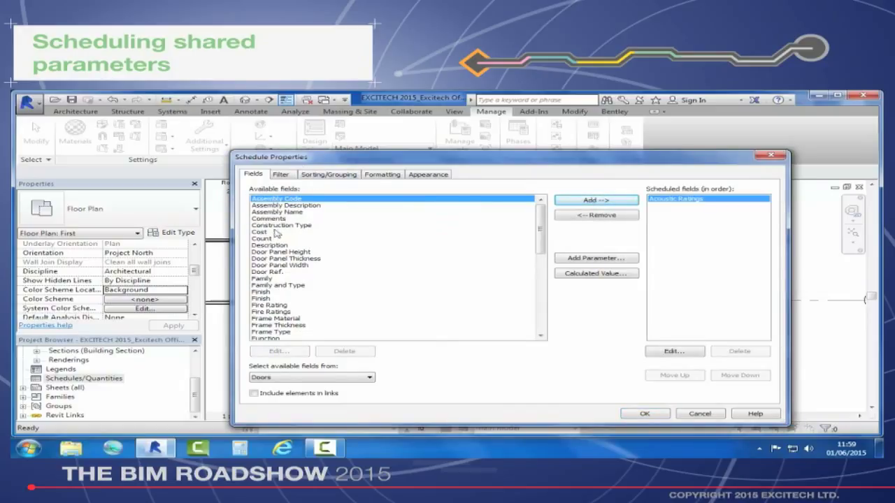
pyautogui.click(268, 272)
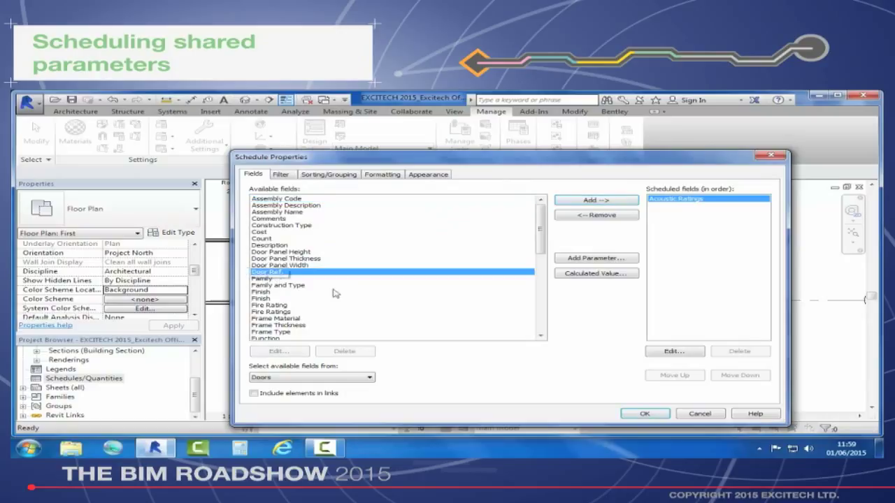
pyautogui.click(596, 200)
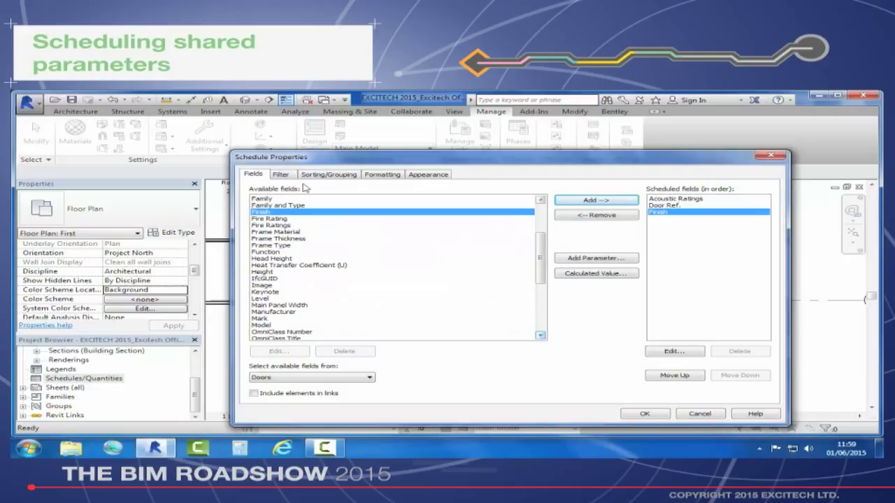
pyautogui.moveTo(289, 233)
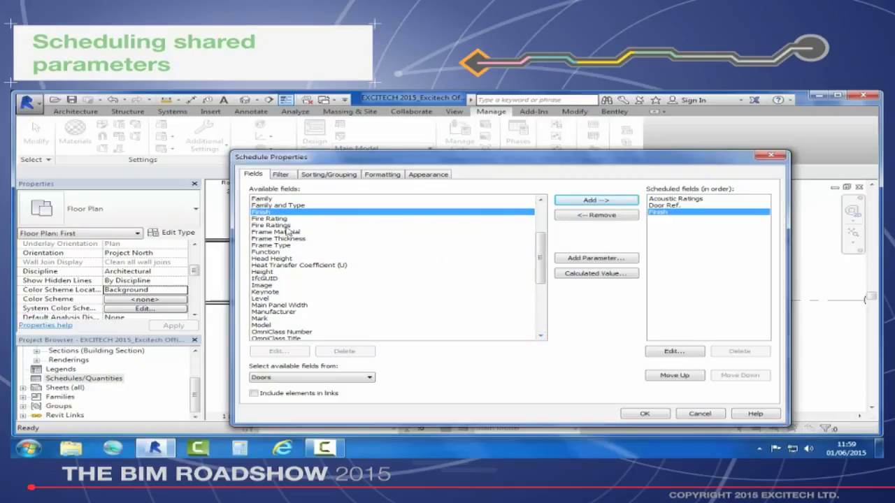
pyautogui.click(595, 200)
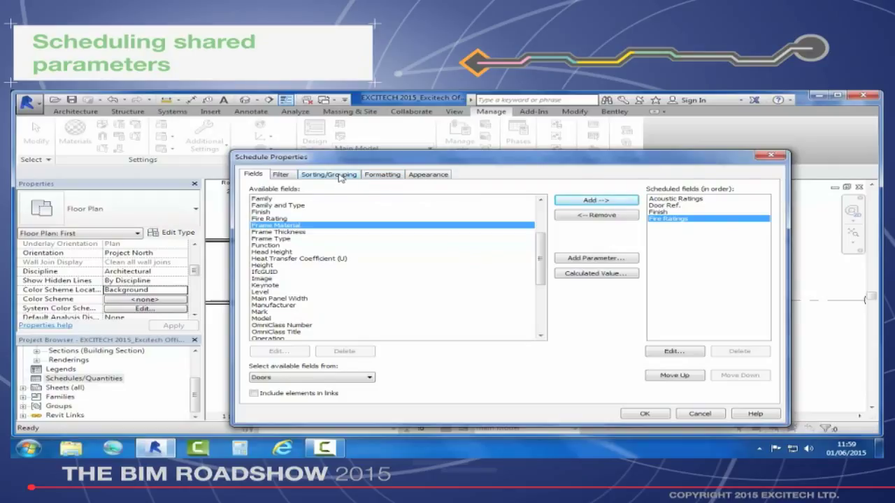
# Sort the door schedule by Door Ref. ascending with grand totals turned on.
pyautogui.click(329, 174)
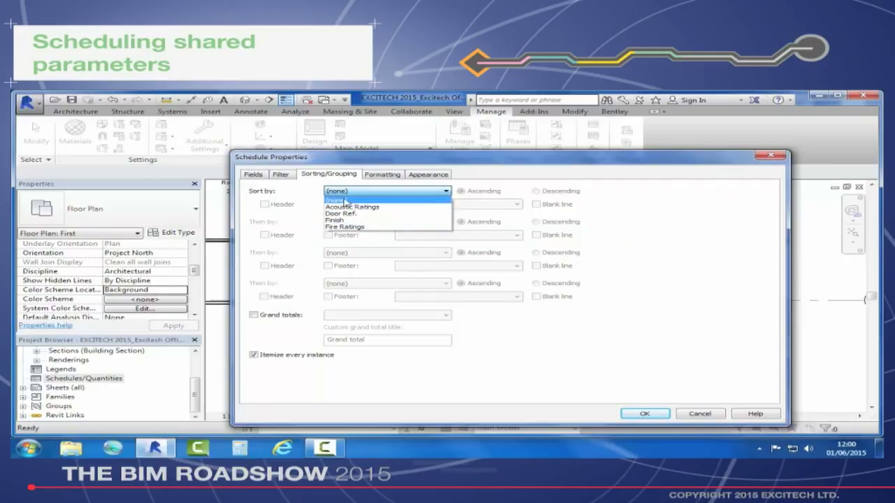
pyautogui.click(343, 213)
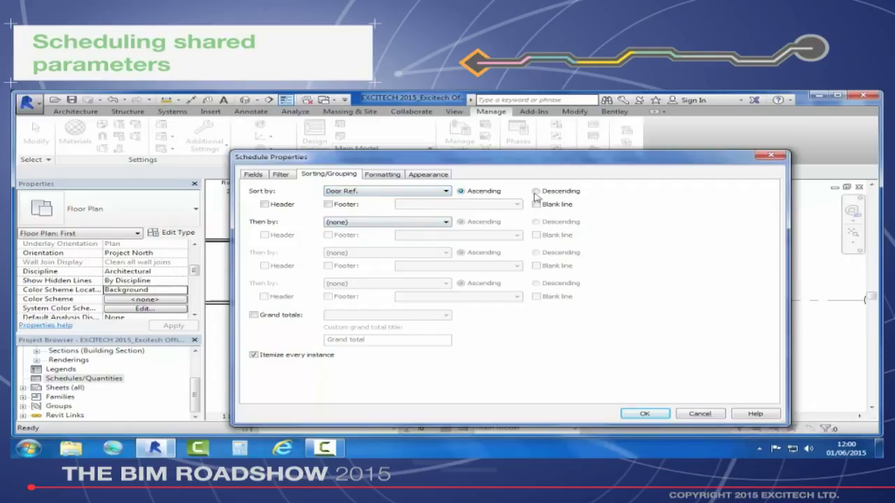
pyautogui.moveTo(358, 207)
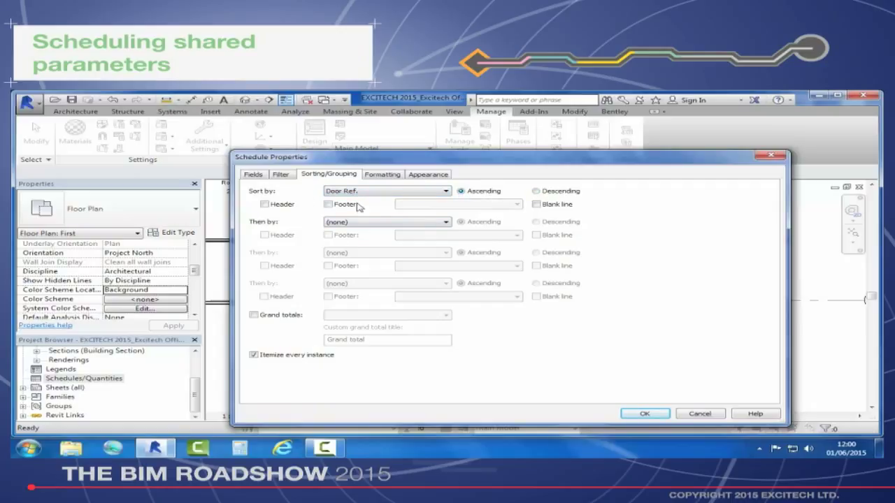
pyautogui.moveTo(348, 303)
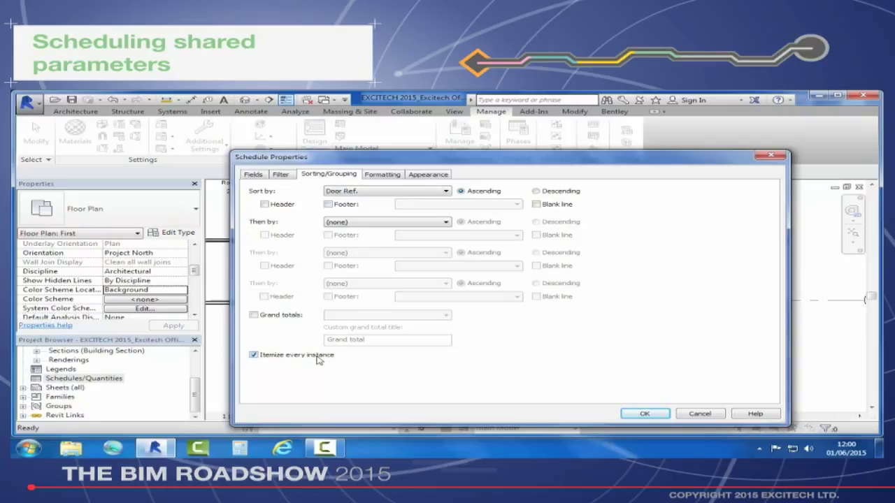
pyautogui.click(254, 315)
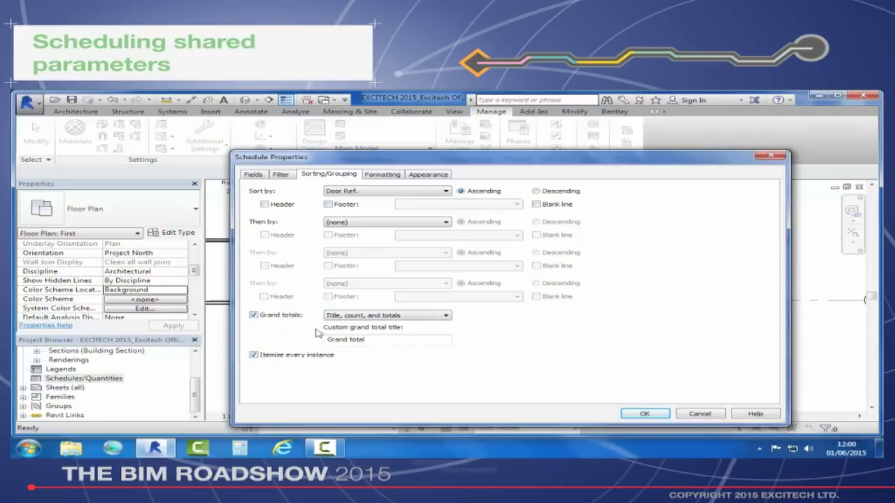
pyautogui.click(253, 174)
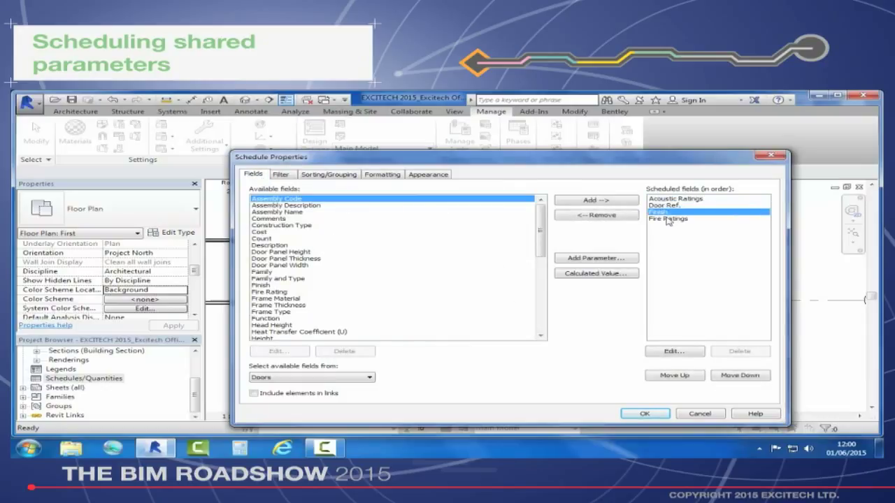
# Reorder fields to Door Ref., Finish, Acoustic Ratings, Fire Ratings and confirm the schedule.
pyautogui.click(740, 376)
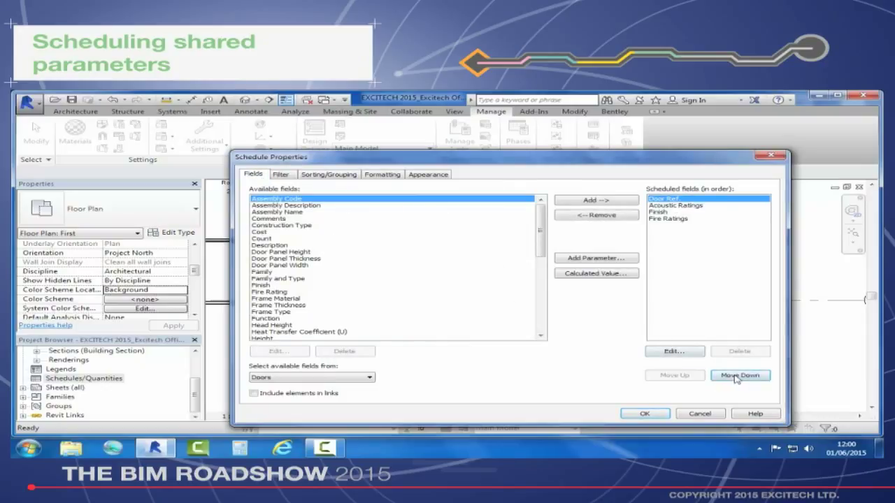
pyautogui.moveTo(710, 378)
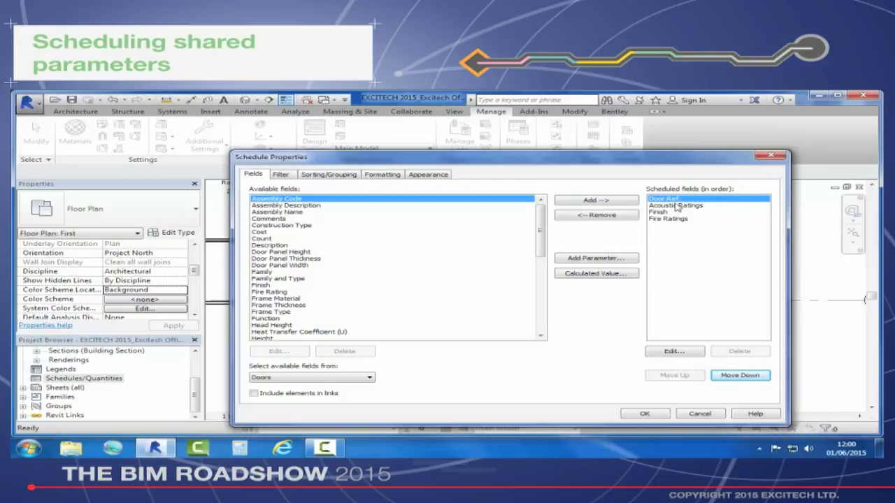
pyautogui.click(674, 376)
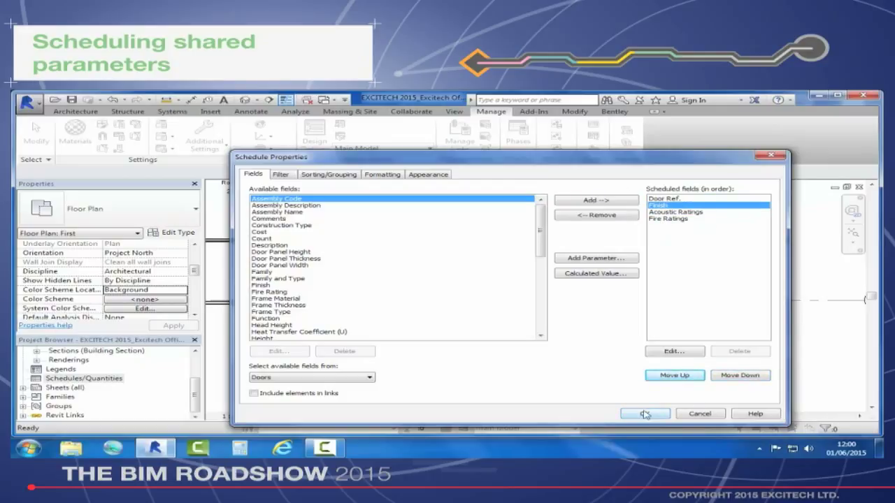
pyautogui.click(645, 414)
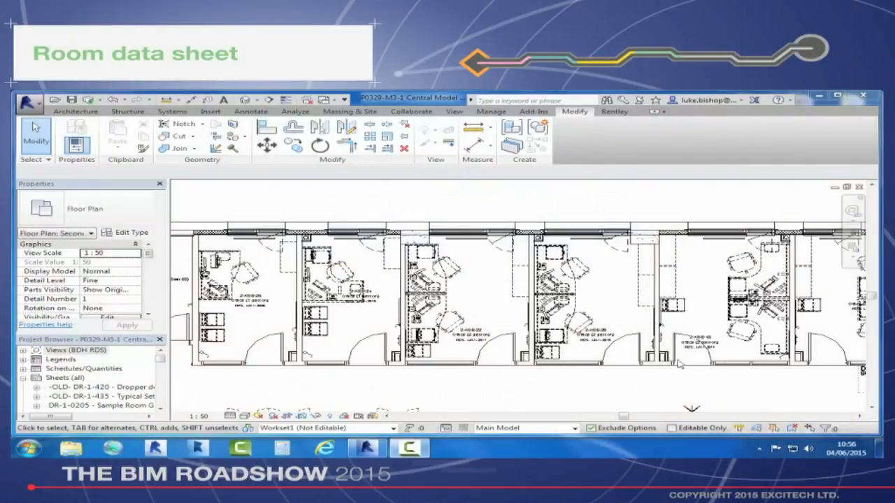
pyautogui.moveTo(377, 313)
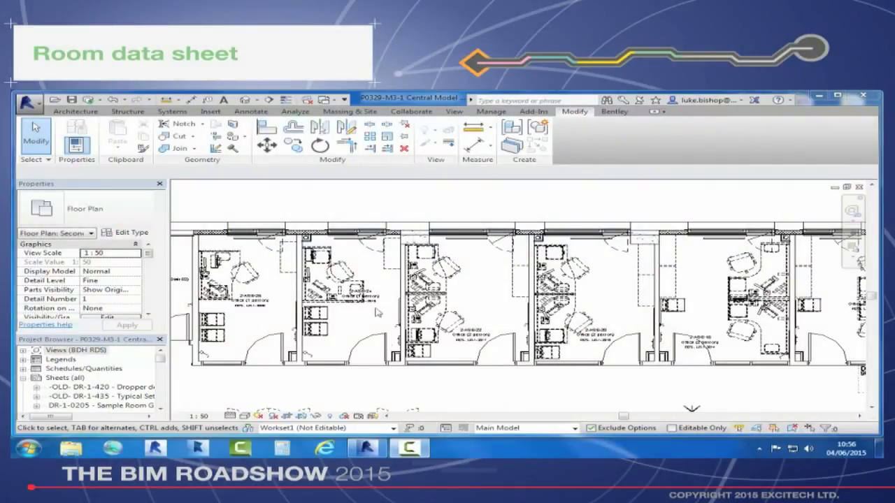
pyautogui.moveTo(378, 313)
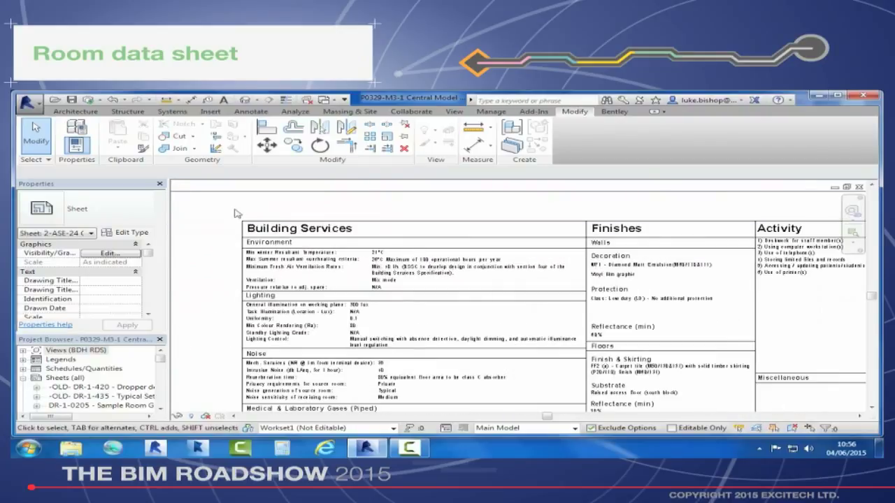
# Scroll down the sheet past the power, data and group lists to the room plan.
pyautogui.scroll(-3)
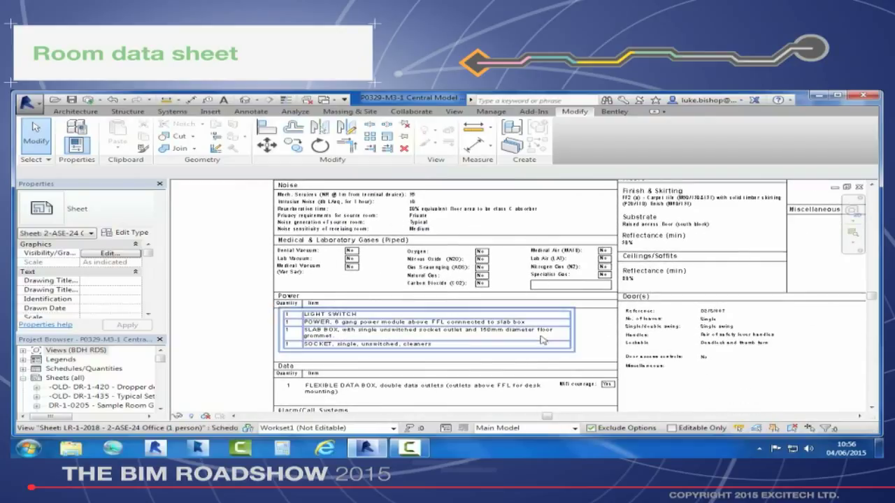
pyautogui.scroll(-3)
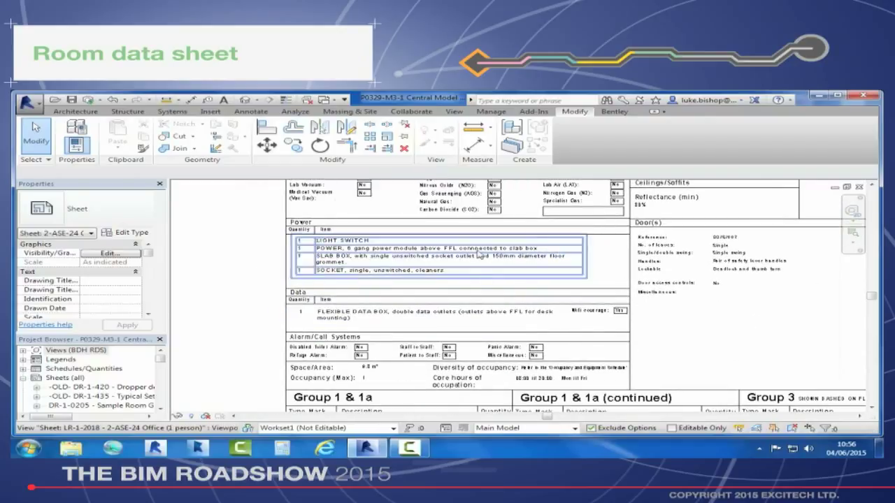
pyautogui.scroll(-3)
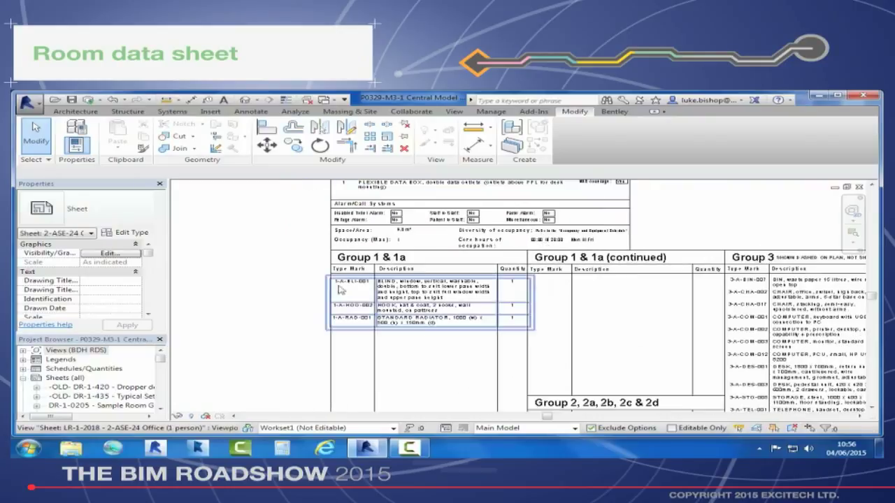
pyautogui.scroll(-3)
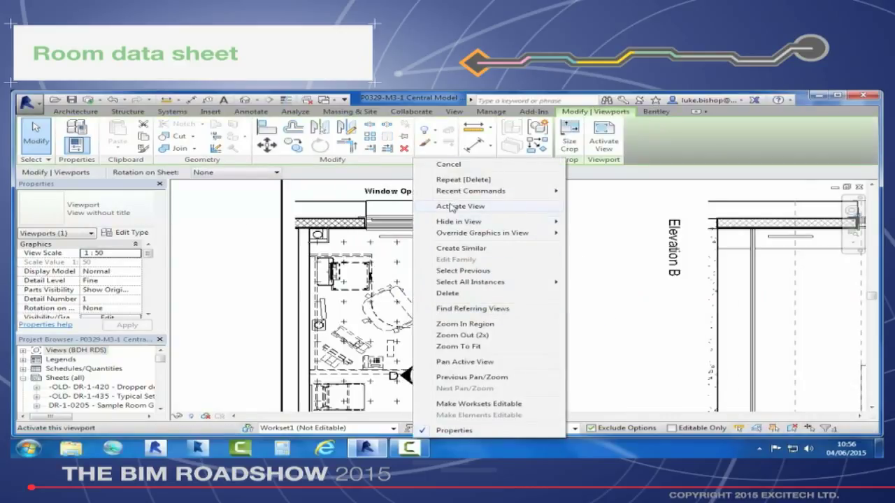
# Activate the room plan viewport, open the 2-ASE-24 Office group for editing, then finish it.
pyautogui.click(459, 206)
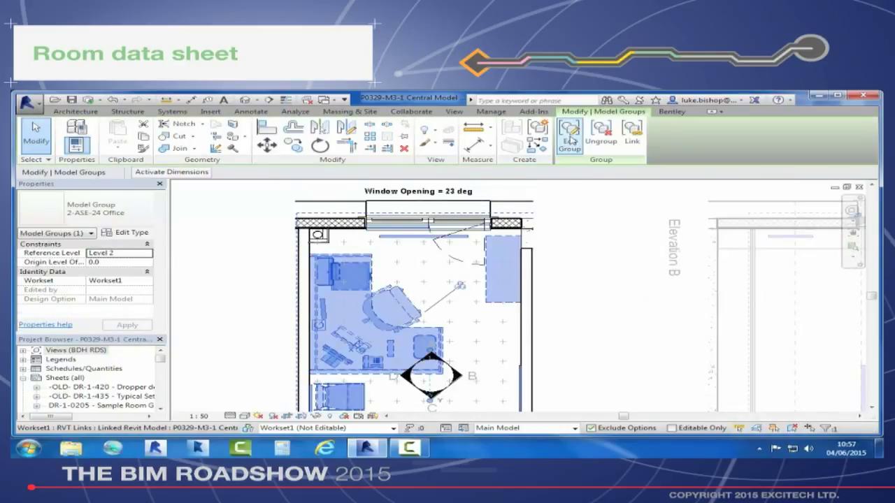
pyautogui.click(569, 133)
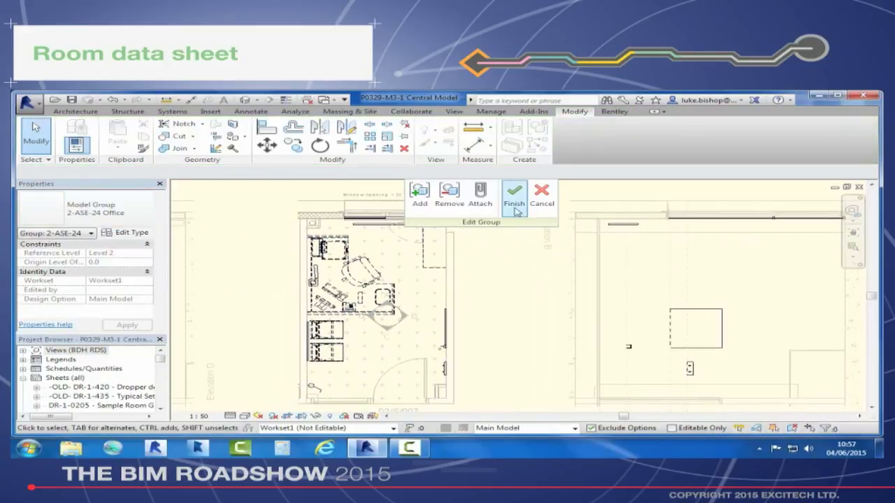
pyautogui.click(514, 195)
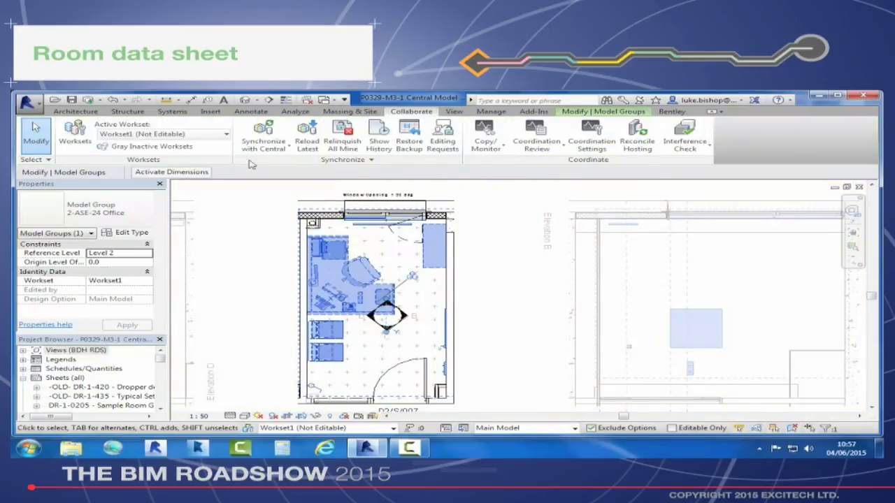
pyautogui.click(250, 111)
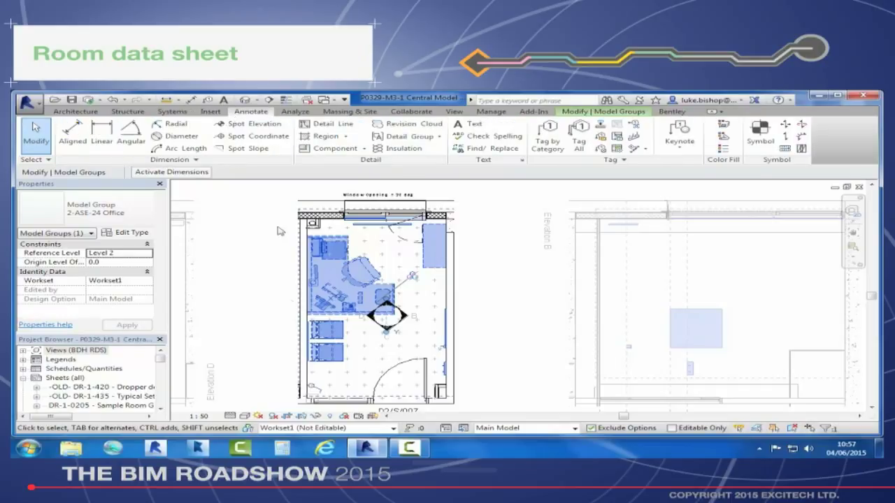
pyautogui.moveTo(579, 136)
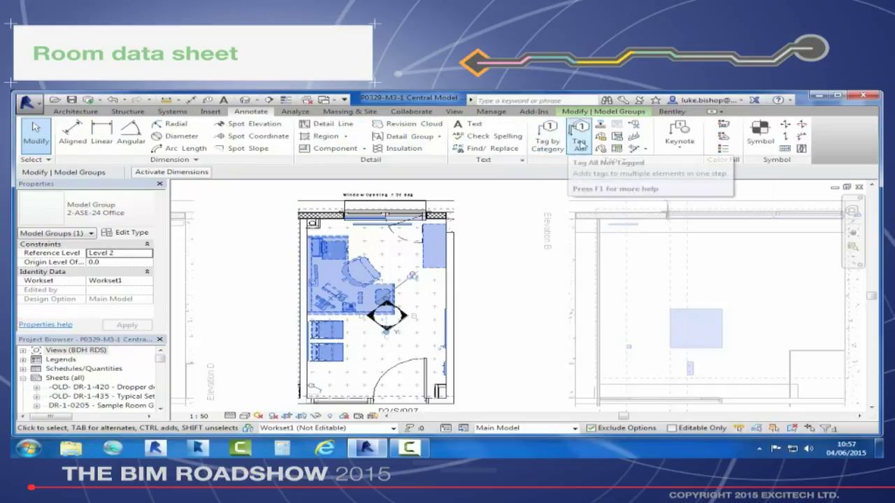
# Tag all untagged furniture in the room plan with Furniture Tag : Boxed.
pyautogui.click(579, 133)
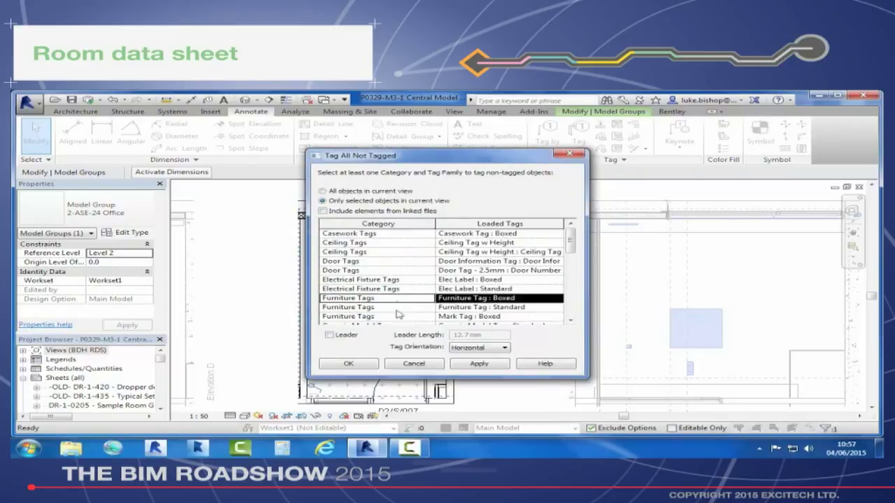
pyautogui.scroll(-3)
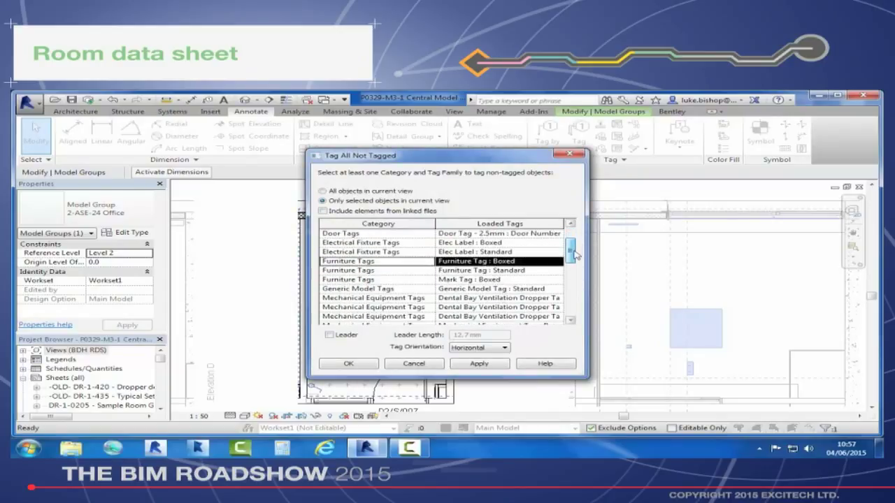
pyautogui.scroll(-3)
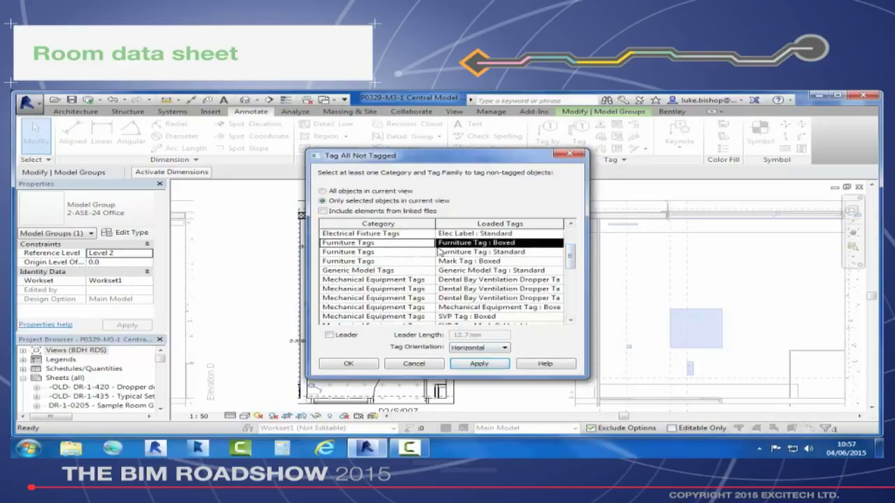
pyautogui.scroll(-3)
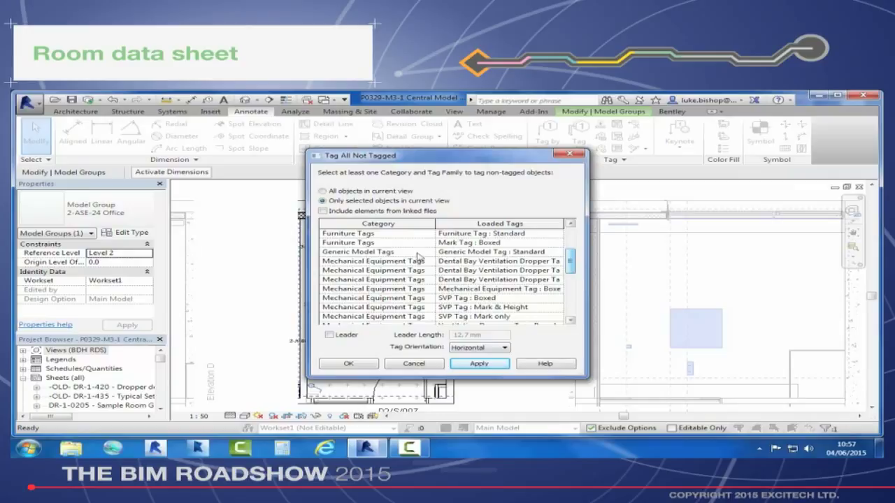
pyautogui.scroll(-3)
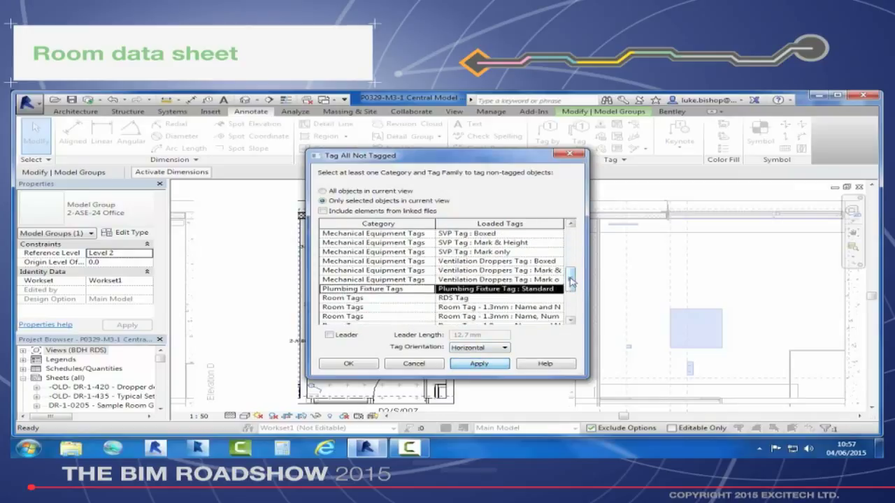
pyautogui.scroll(-3)
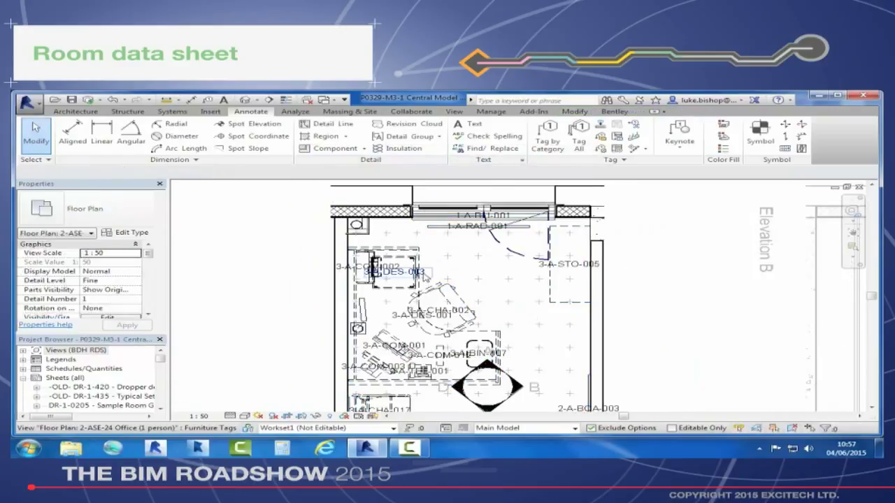
# Drag the 3-A-COM-002, 2-A-BOA-002 and 3-A-COM-001 tags outside the room's left wall.
pyautogui.click(395, 271)
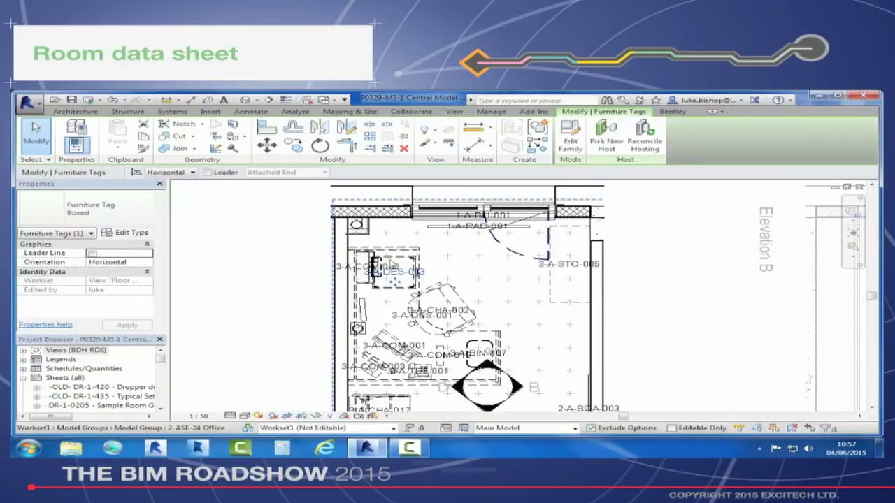
pyautogui.click(480, 226)
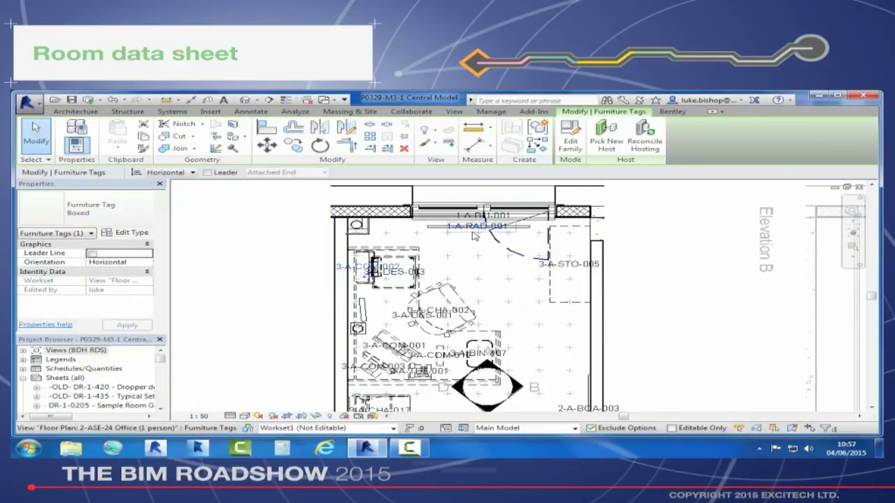
pyautogui.click(434, 315)
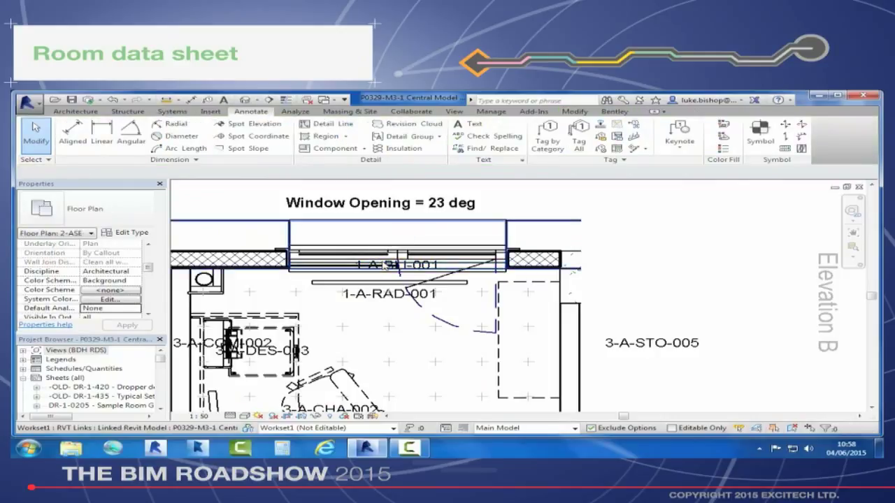
pyautogui.click(399, 265)
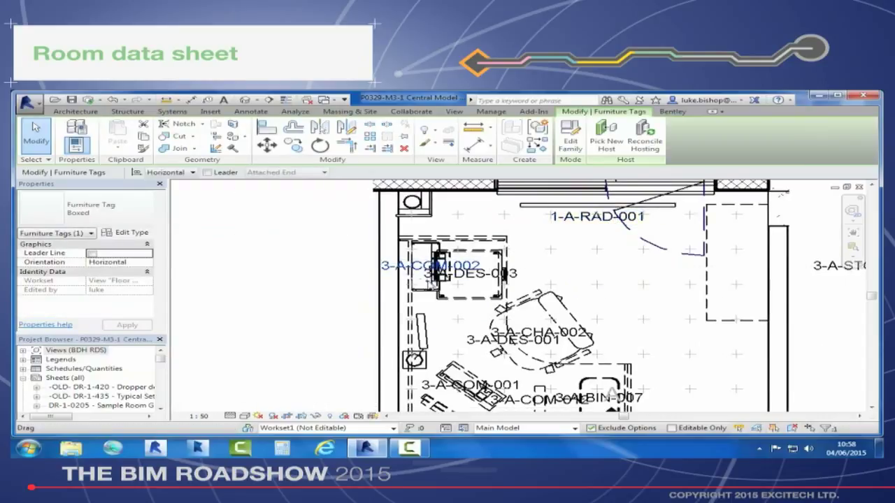
pyautogui.moveTo(432, 267); pyautogui.dragTo(316, 274)
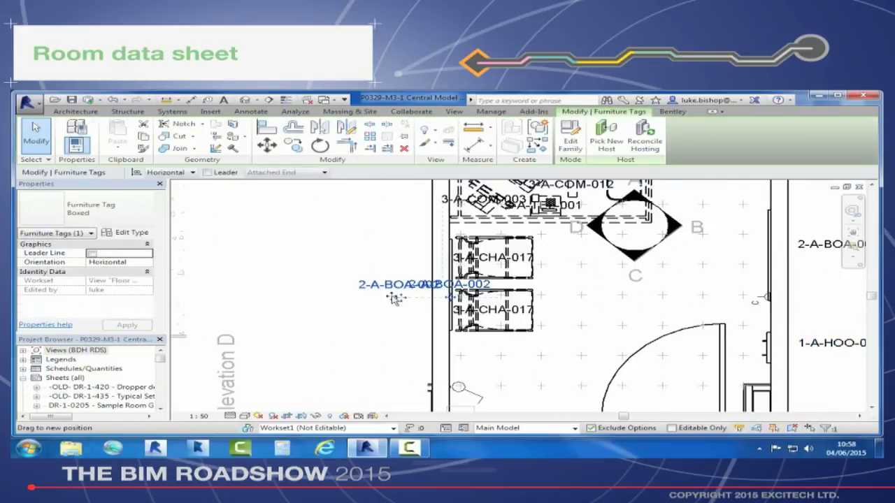
pyautogui.moveTo(423, 297); pyautogui.dragTo(371, 284)
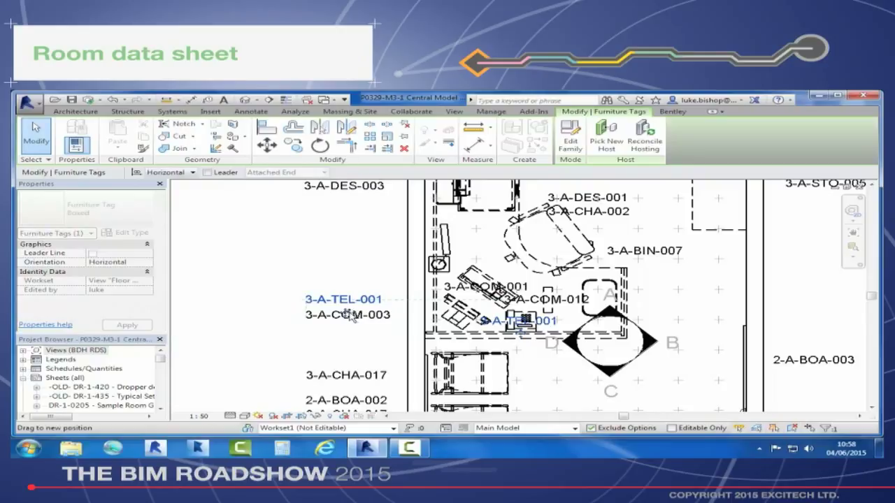
pyautogui.click(486, 287)
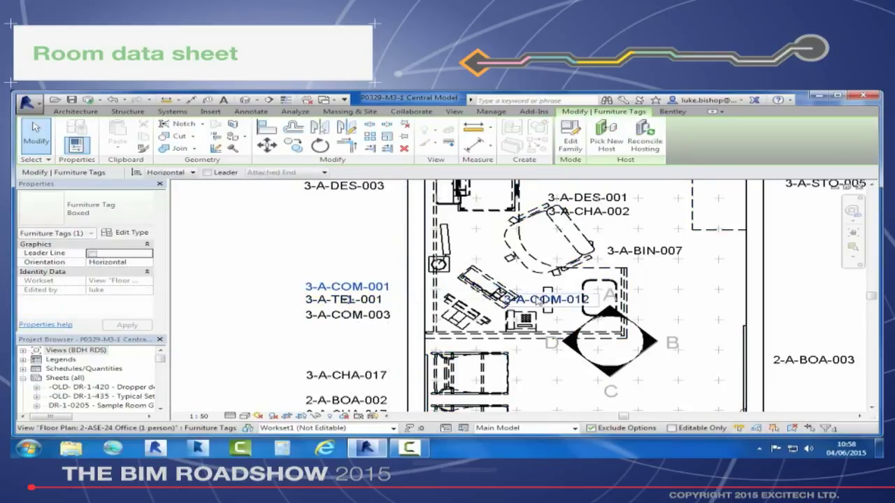
pyautogui.moveTo(549, 299); pyautogui.dragTo(346, 273)
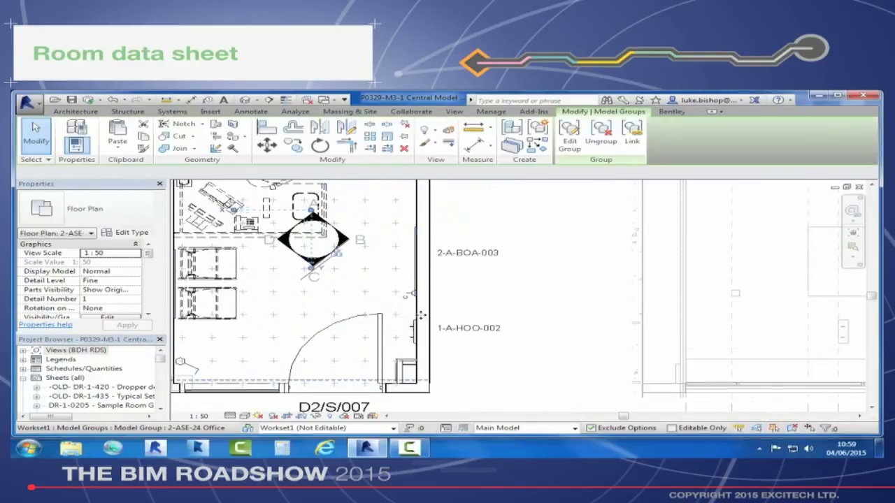
# Edit the office group, select the wall coat hook to duplicate it, and finish editing.
pyautogui.click(245, 203)
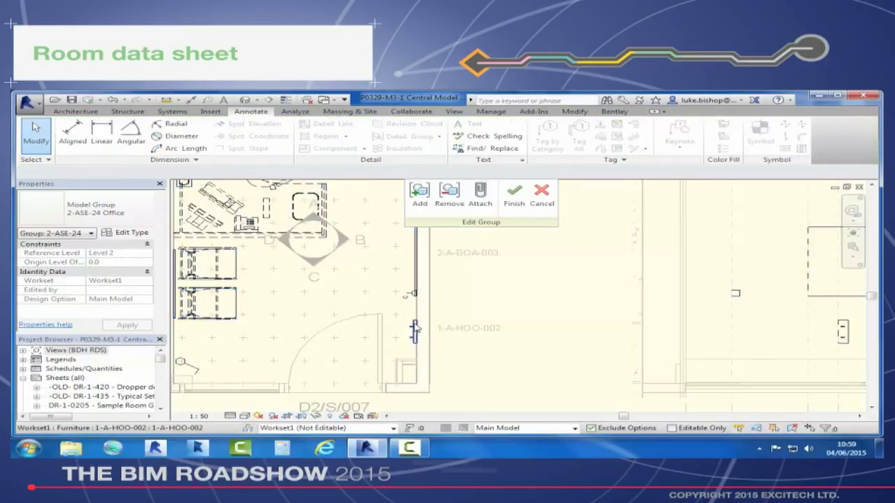
pyautogui.click(415, 333)
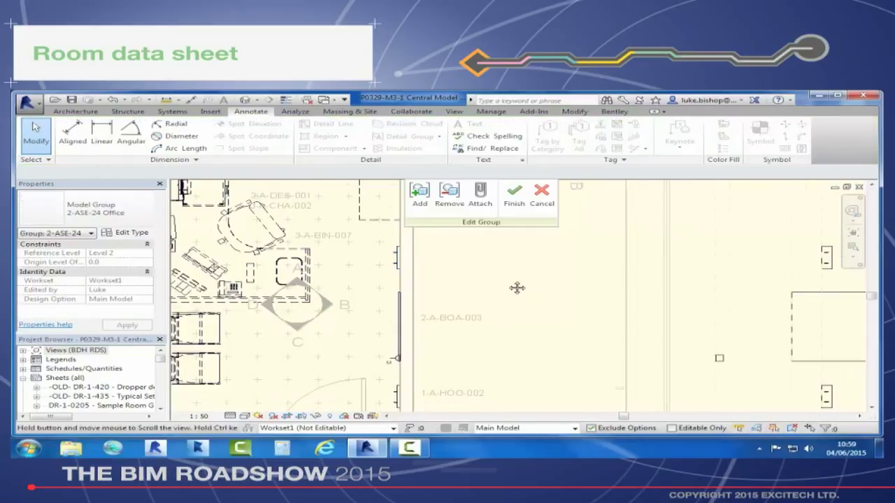
pyautogui.click(514, 196)
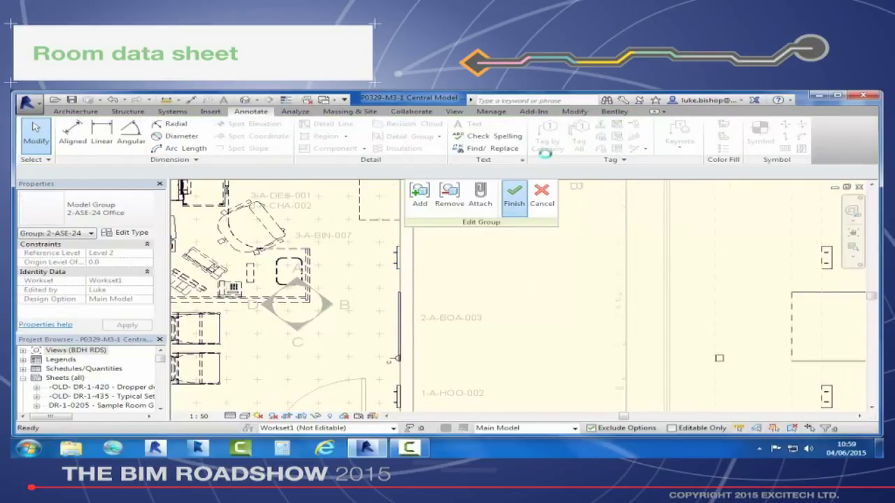
pyautogui.click(514, 196)
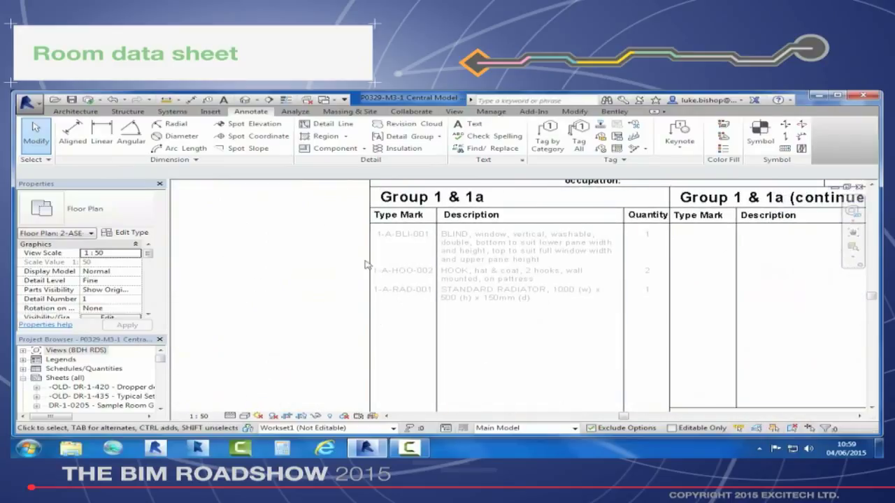
pyautogui.click(517, 266)
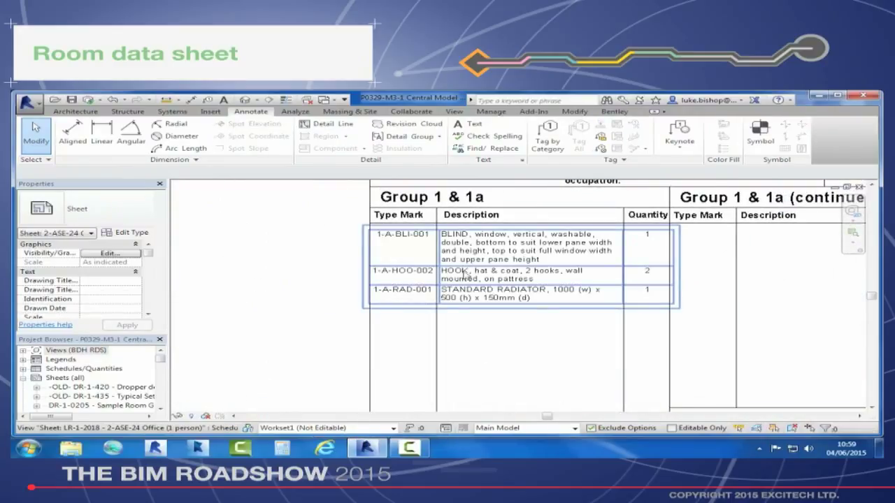
pyautogui.moveTo(556, 277)
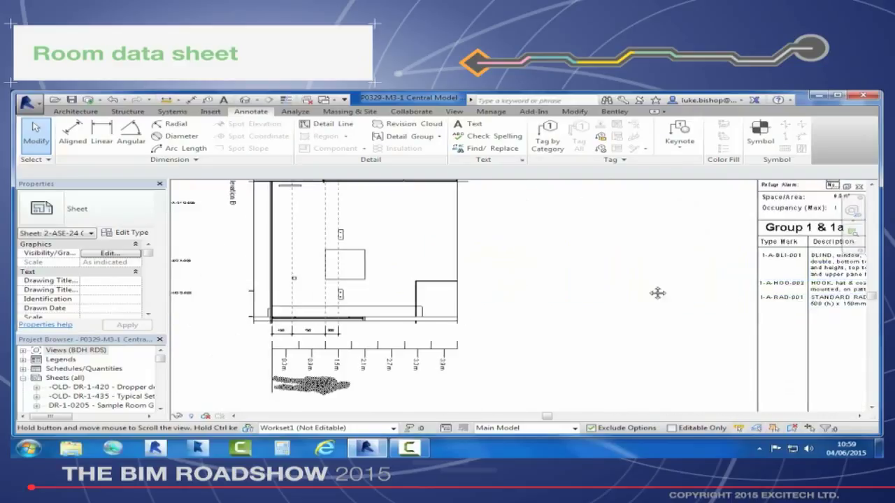
pyautogui.rightClick(354, 284)
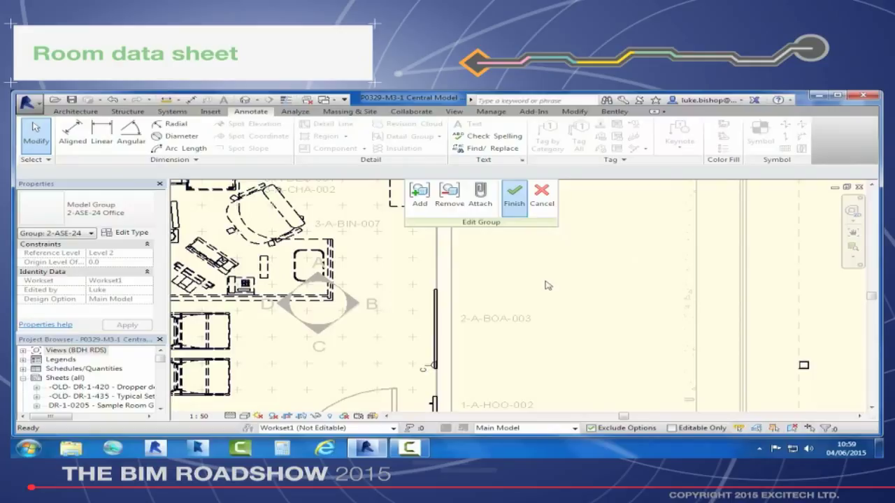
pyautogui.click(514, 196)
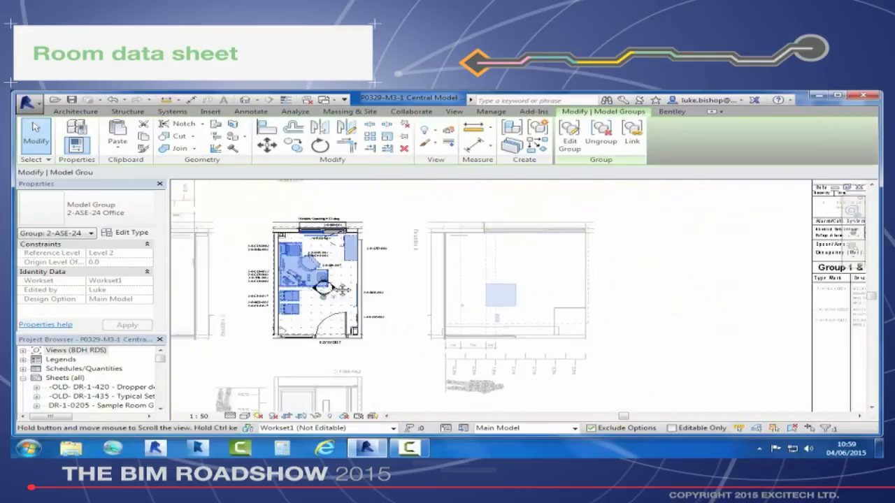